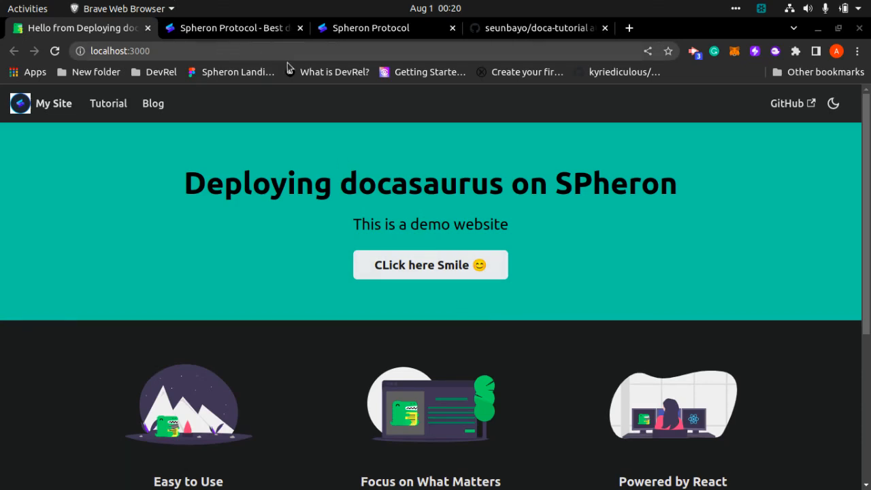
{"action": "mouse_move", "coordinate": [346, 116]}
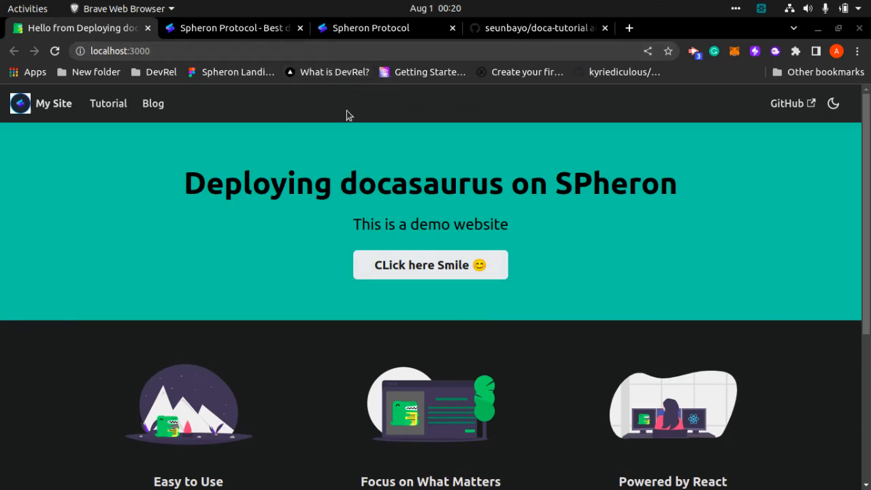
{"action": "mouse_move", "coordinate": [303, 134]}
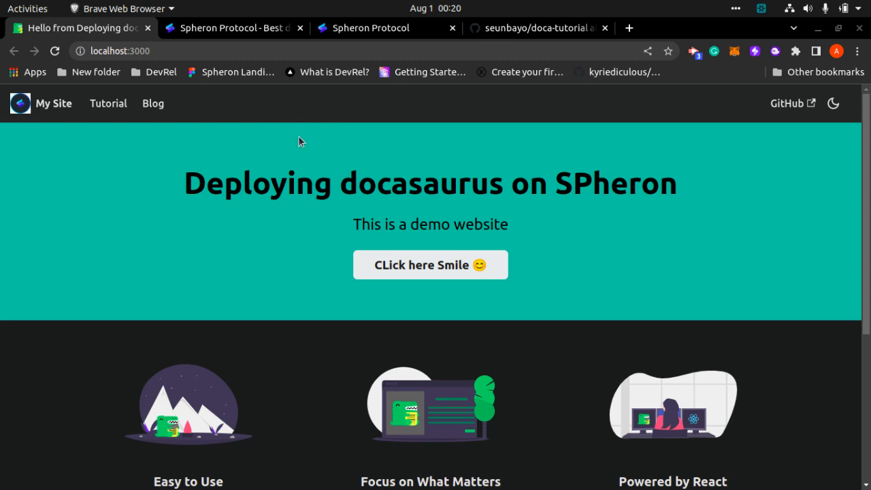
- Open the Spheron dashboard, enable dark mode, and start a new project
{"action": "scroll", "scroll_direction": "down", "scroll_amount": 3}
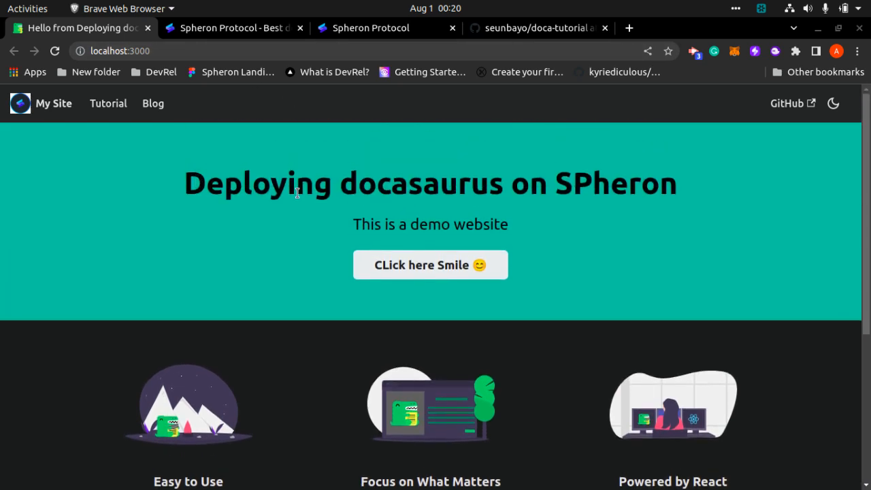
{"action": "mouse_move", "coordinate": [517, 188]}
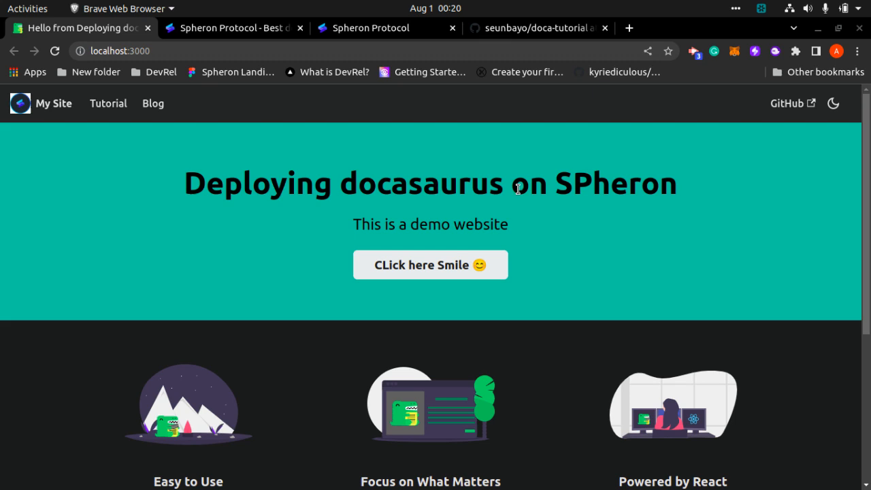
{"action": "mouse_move", "coordinate": [97, 46]}
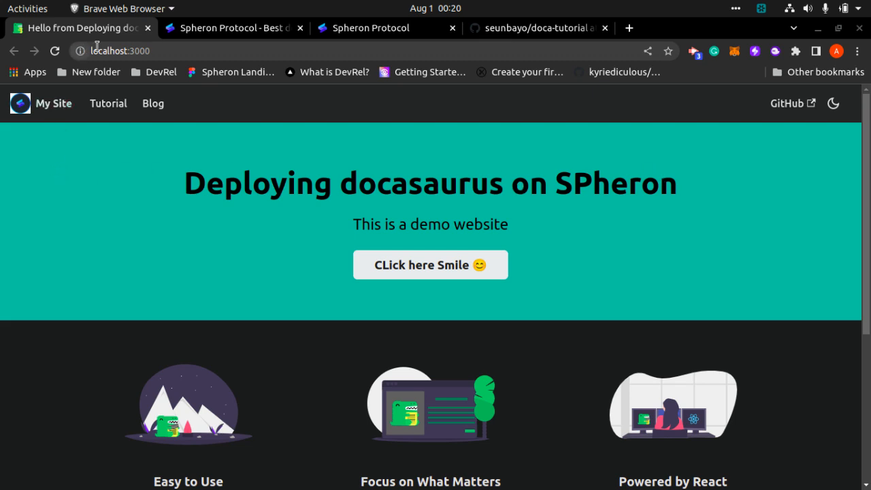
{"action": "mouse_move", "coordinate": [306, 261]}
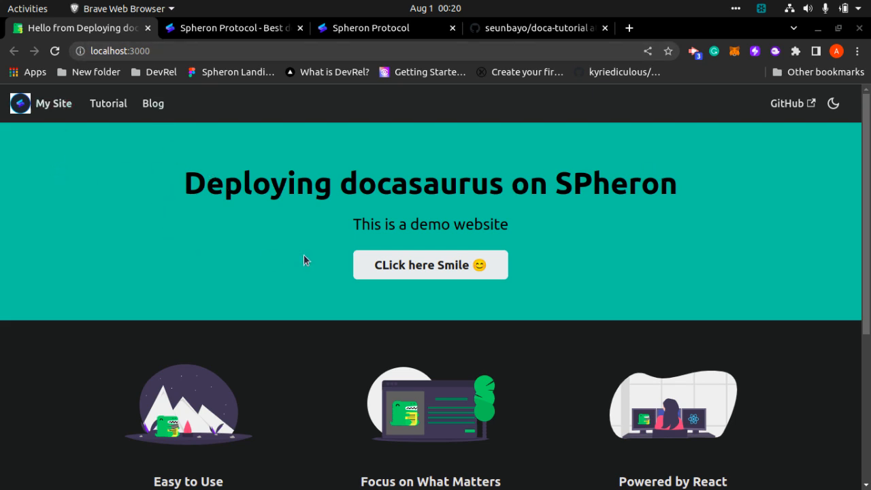
{"action": "mouse_move", "coordinate": [217, 184]}
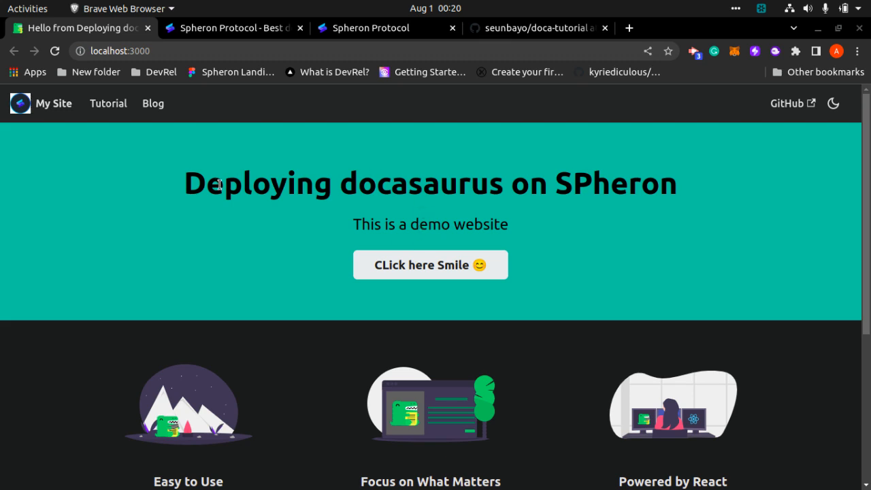
{"action": "mouse_move", "coordinate": [303, 155]}
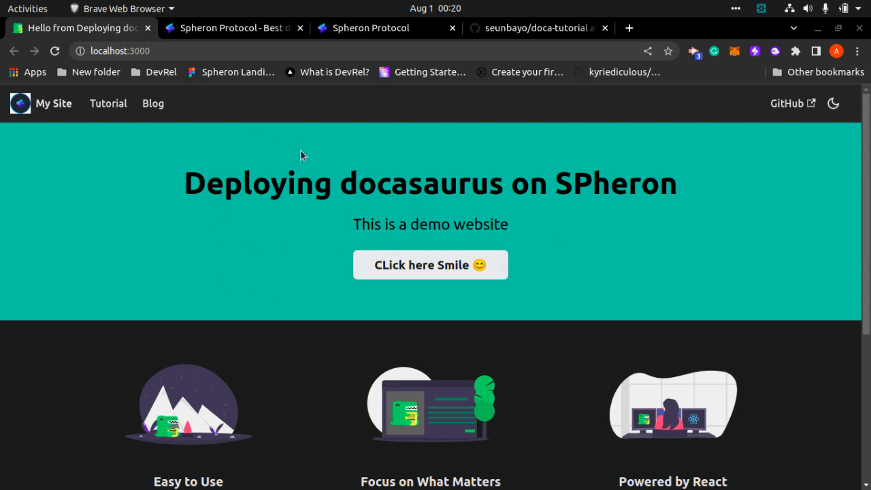
{"action": "mouse_move", "coordinate": [371, 28]}
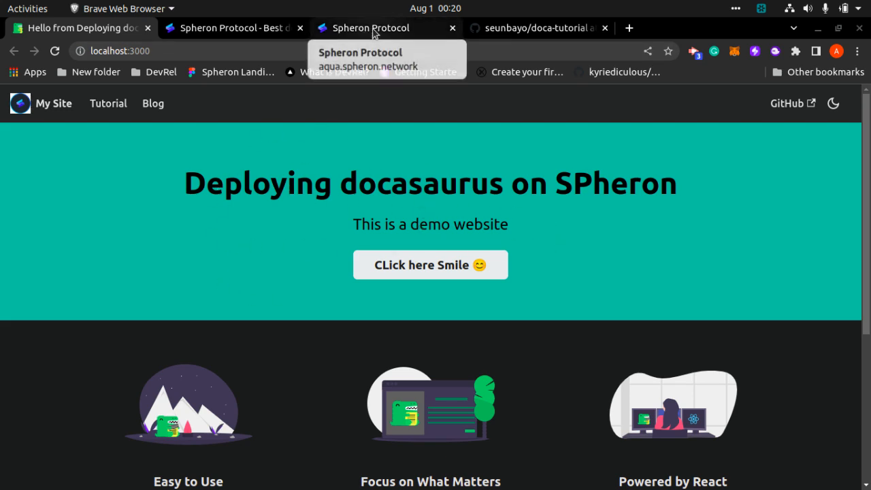
{"action": "left_click", "coordinate": [371, 28]}
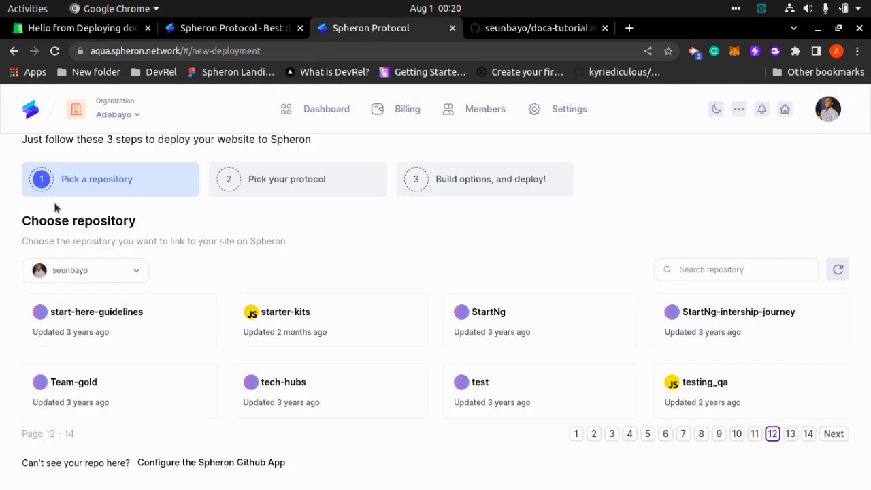
{"action": "left_click", "coordinate": [327, 109]}
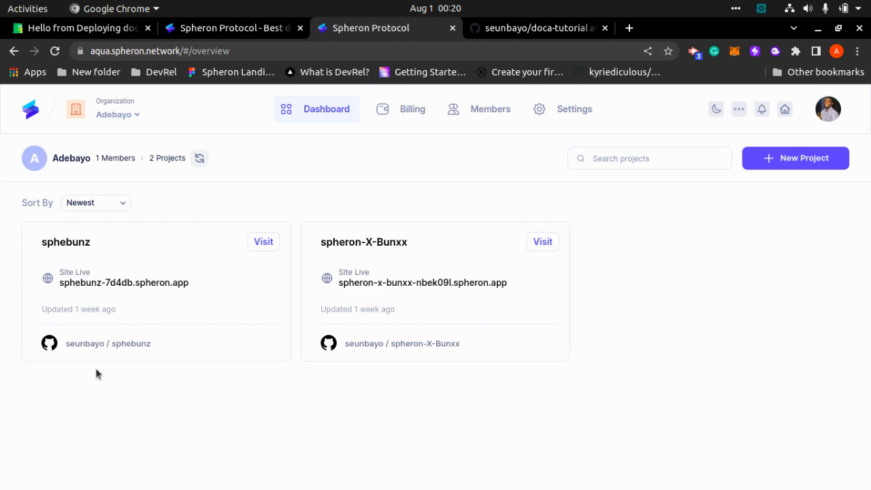
{"action": "left_click", "coordinate": [117, 114]}
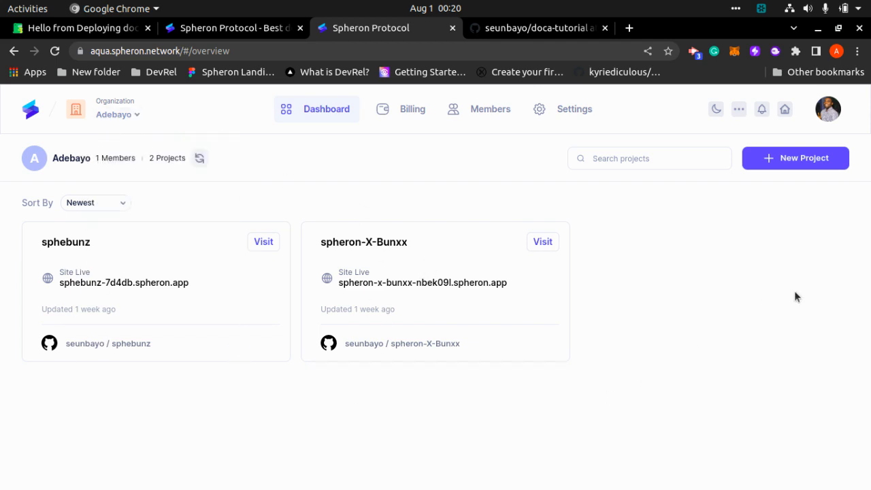
{"action": "left_click", "coordinate": [716, 109]}
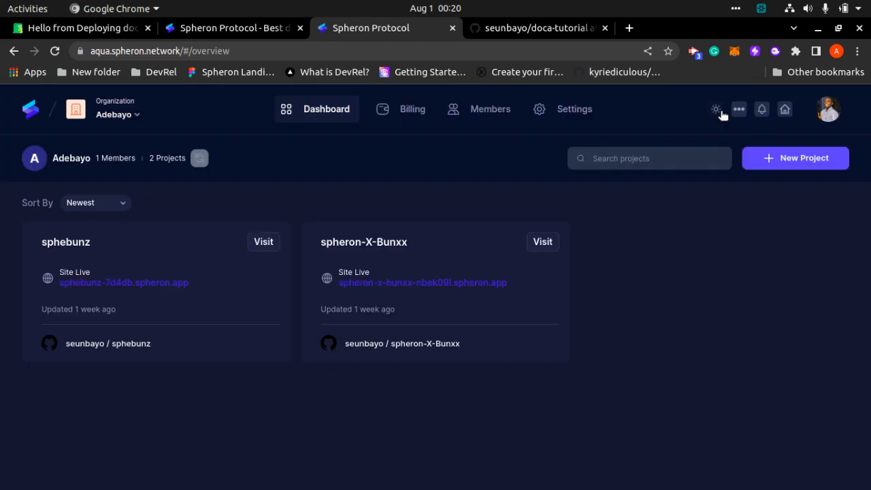
{"action": "left_click", "coordinate": [795, 158]}
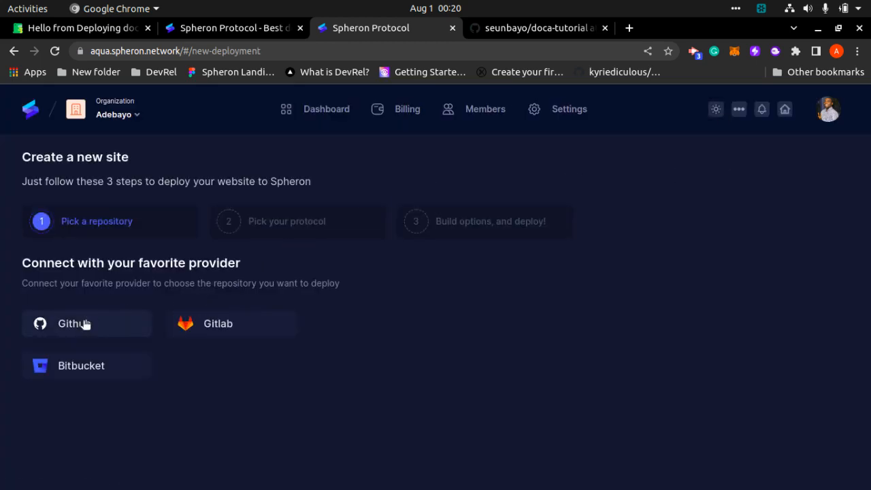
- Connect GitHub and select the doca-tutorial repository from page 4
{"action": "left_click", "coordinate": [74, 323]}
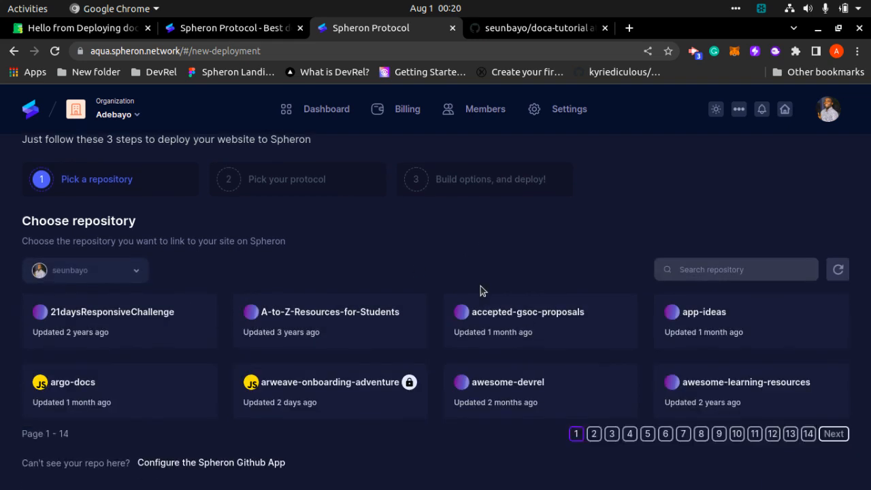
{"action": "left_click", "coordinate": [629, 434]}
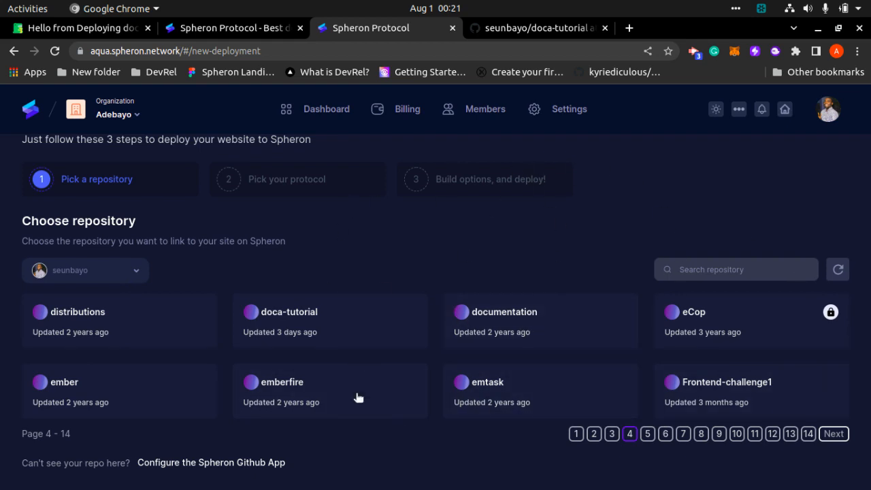
{"action": "mouse_move", "coordinate": [306, 320]}
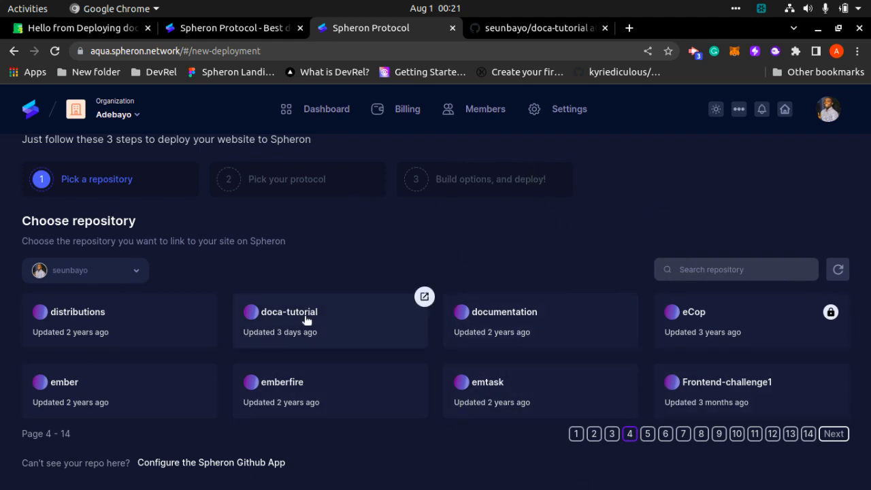
{"action": "left_click", "coordinate": [289, 312]}
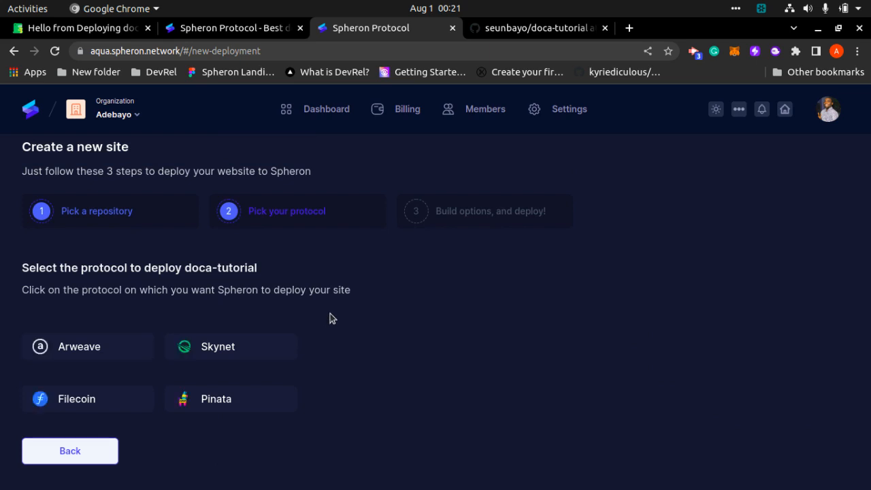
{"action": "mouse_move", "coordinate": [456, 315]}
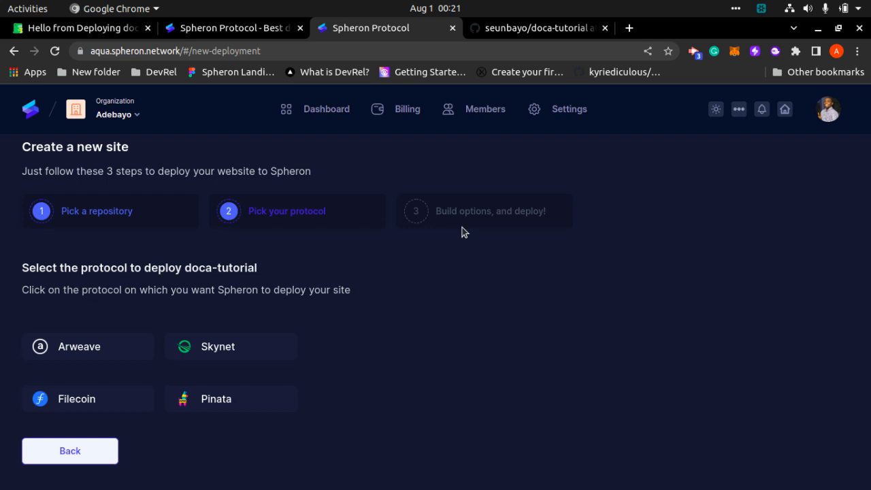
{"action": "mouse_move", "coordinate": [102, 401]}
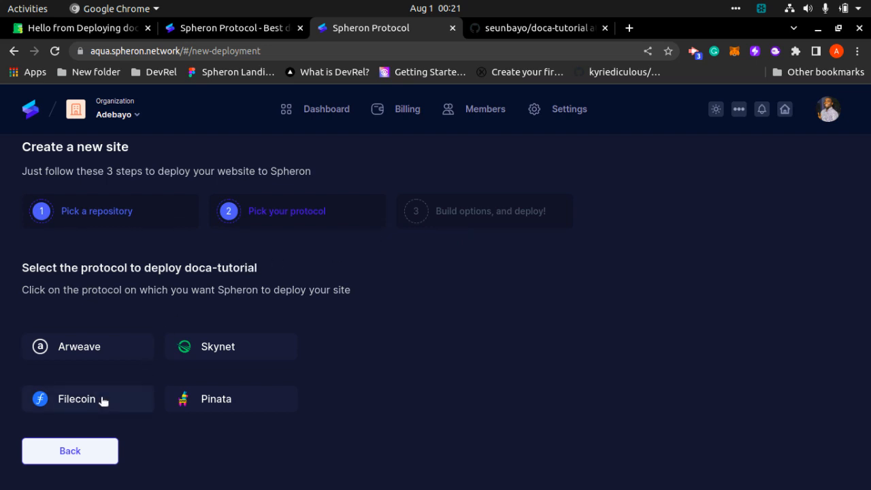
- Choose Filecoin as the deployment protocol
{"action": "left_click", "coordinate": [77, 399]}
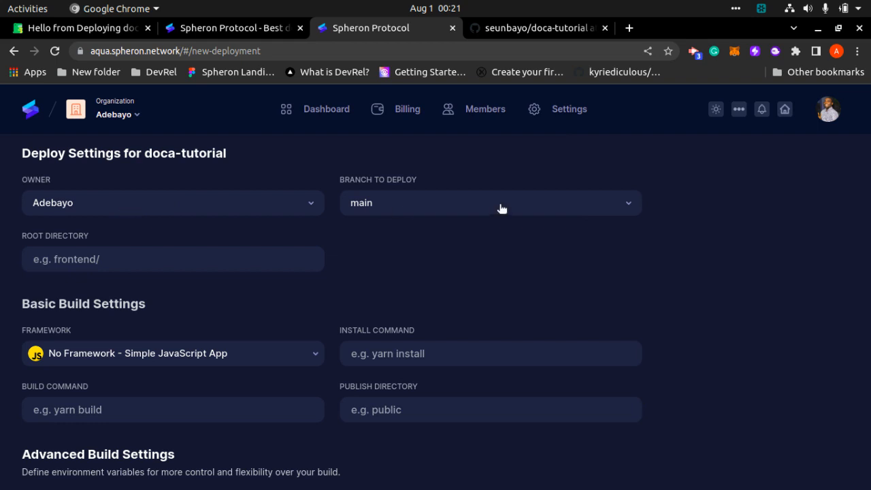
- Deploy from the master branch with the Docusaurus framework preset
{"action": "left_click", "coordinate": [490, 203]}
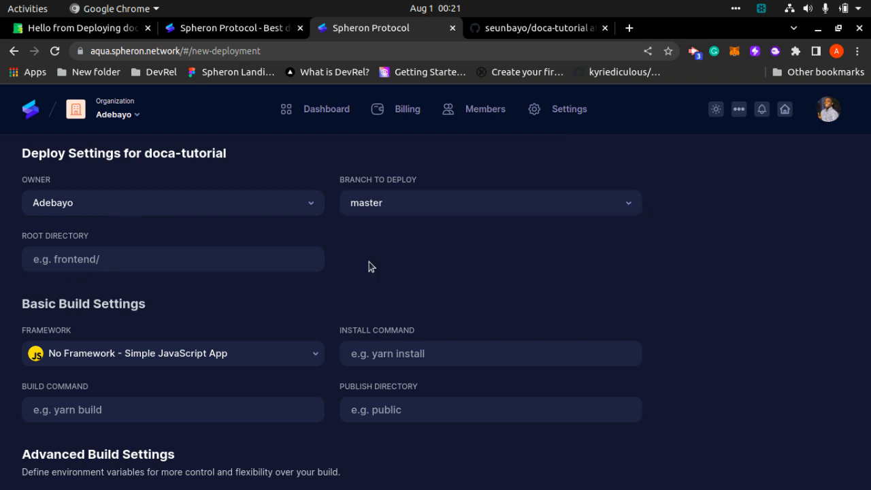
{"action": "mouse_move", "coordinate": [469, 216]}
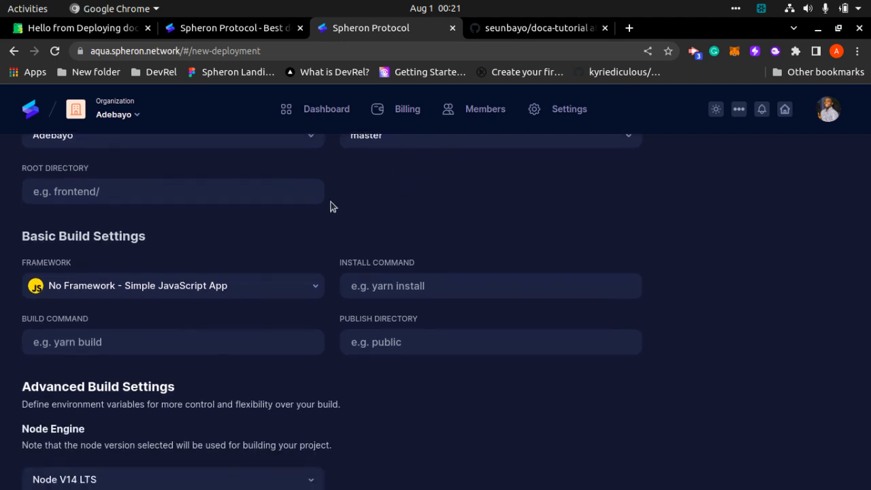
{"action": "left_click", "coordinate": [173, 285]}
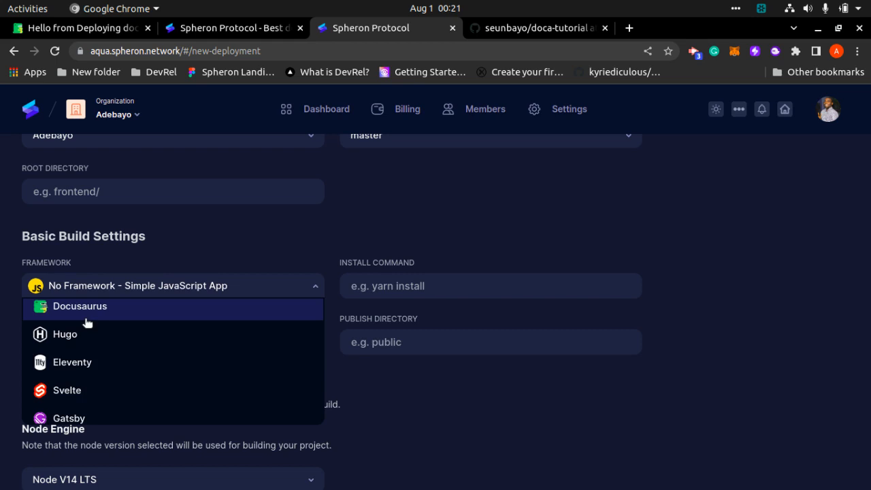
{"action": "left_click", "coordinate": [80, 307]}
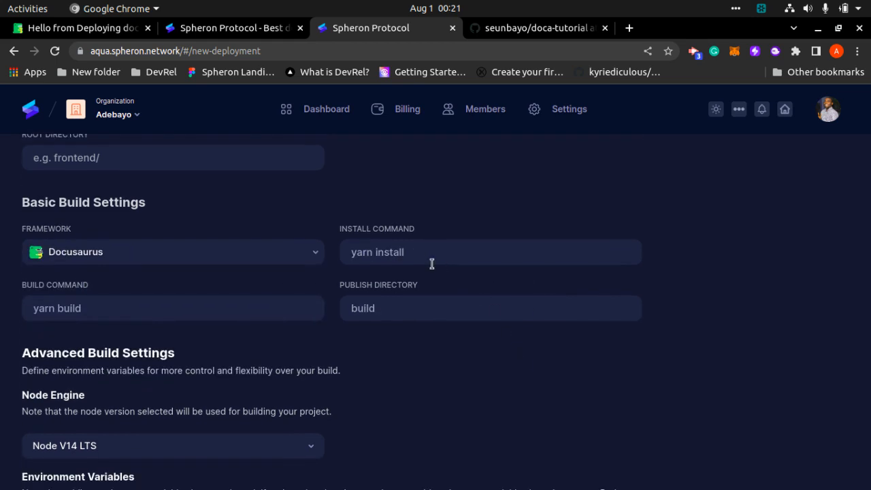
{"action": "mouse_move", "coordinate": [343, 297]}
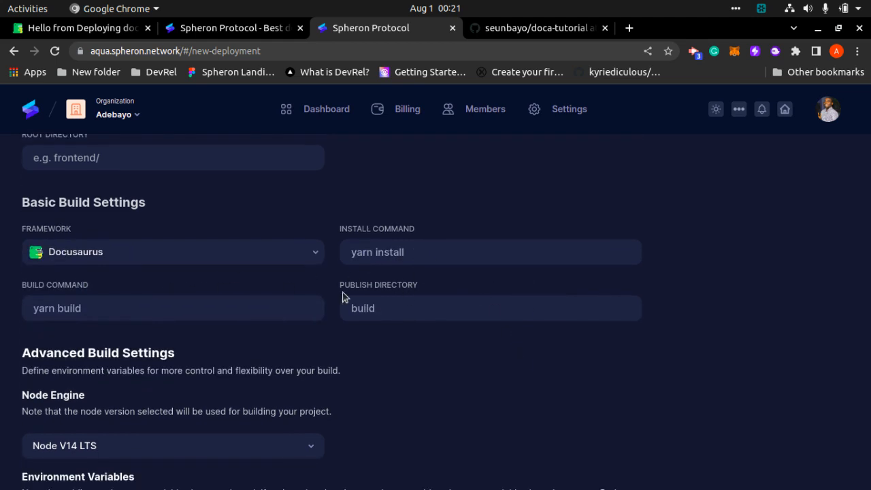
{"action": "scroll", "scroll_direction": "down", "scroll_amount": 3}
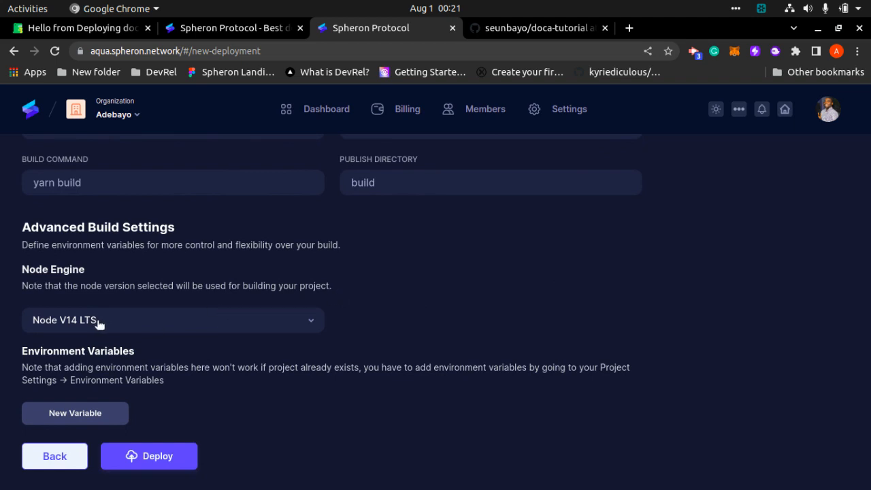
{"action": "mouse_move", "coordinate": [166, 364]}
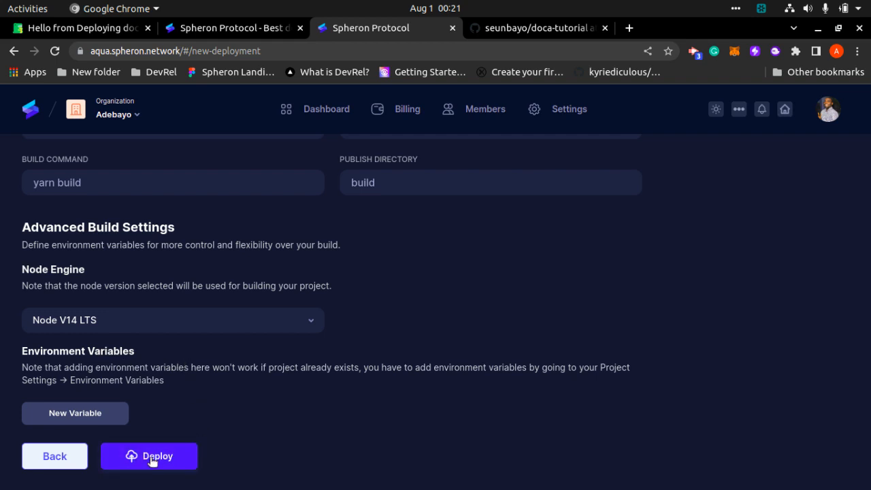
- Launch the doca-tutorial deployment using yarn install, yarn build and build directory
{"action": "left_click", "coordinate": [149, 456]}
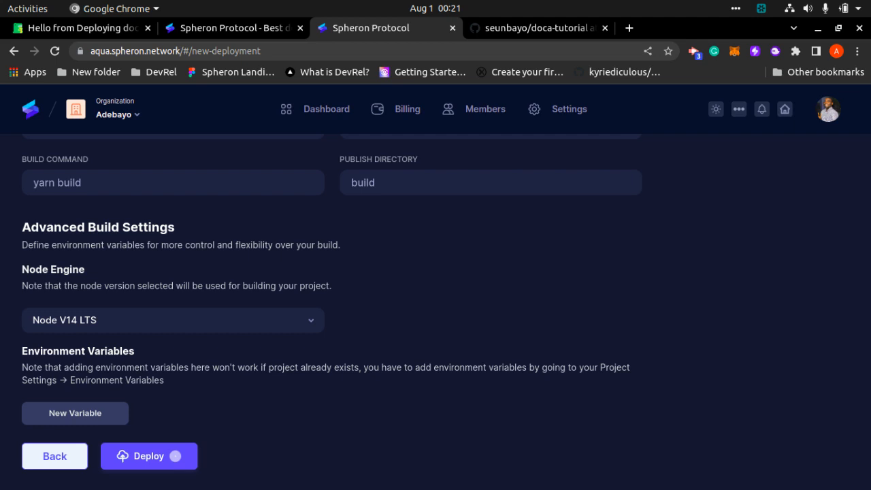
{"action": "left_click", "coordinate": [148, 456]}
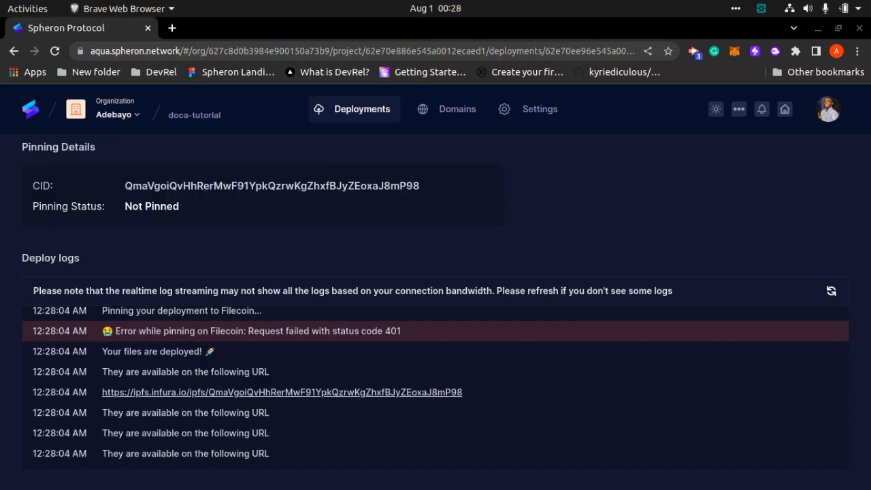
{"action": "mouse_move", "coordinate": [443, 313]}
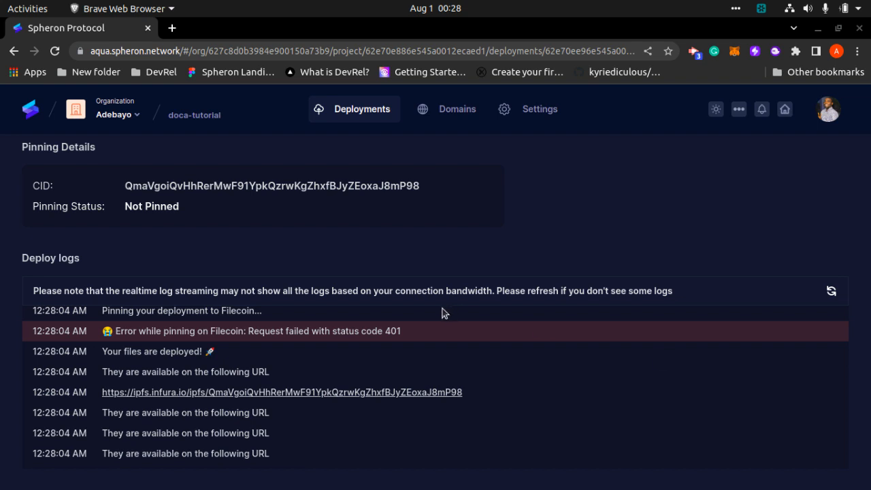
- Scroll the deploy logs to the Deployment Published card with the spheron.app address
{"action": "scroll", "scroll_direction": "down", "scroll_amount": 3}
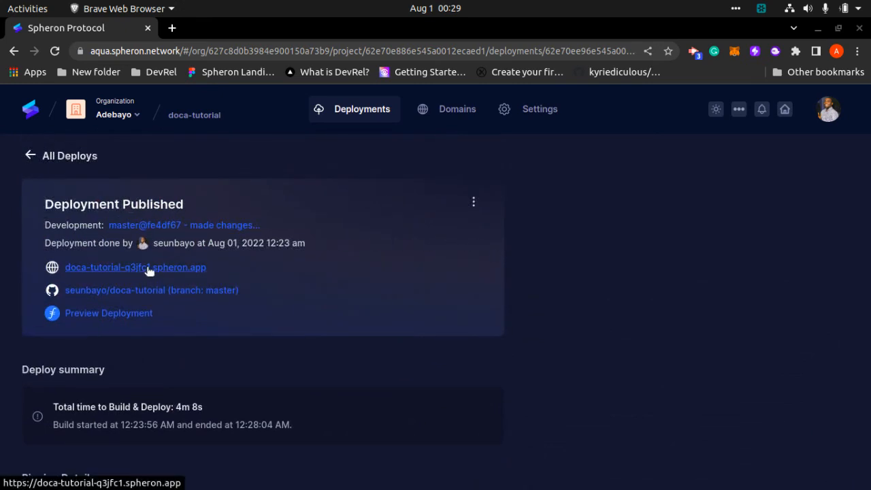
- View the live doca-tutorial-q3jfc1.spheron.app site, then return to the Spheron tab
{"action": "left_click", "coordinate": [135, 267]}
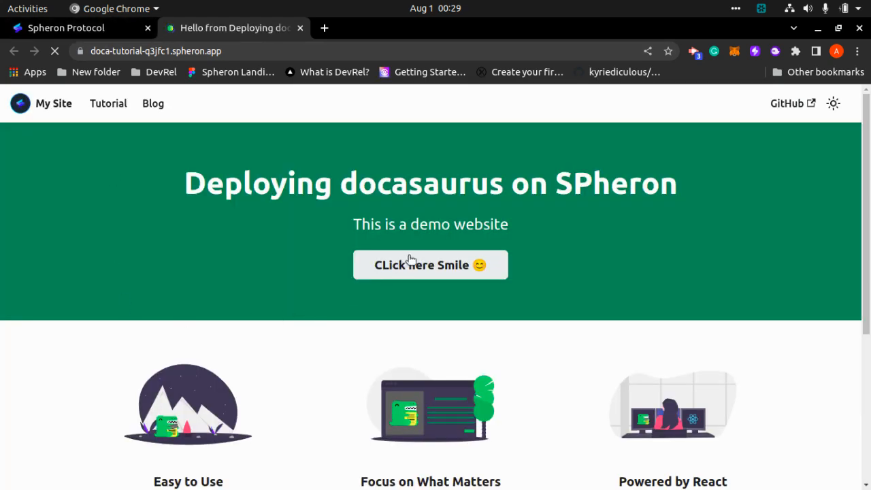
{"action": "mouse_move", "coordinate": [474, 213]}
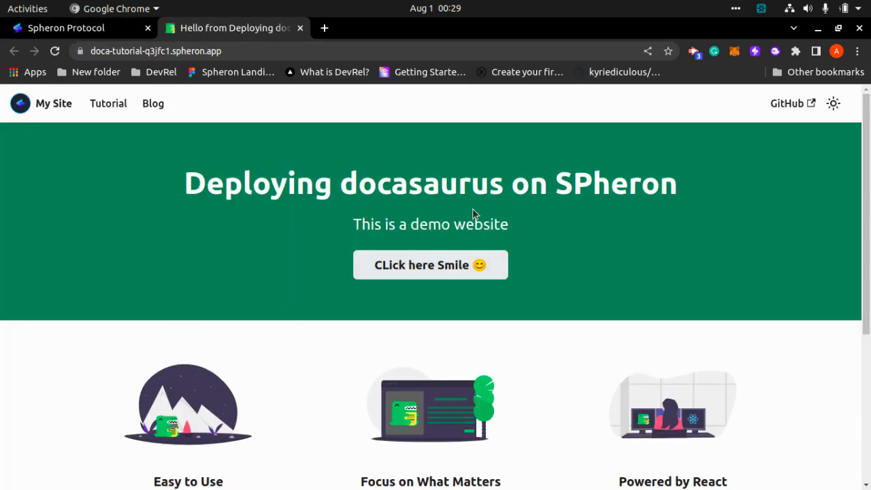
{"action": "left_click", "coordinate": [66, 28]}
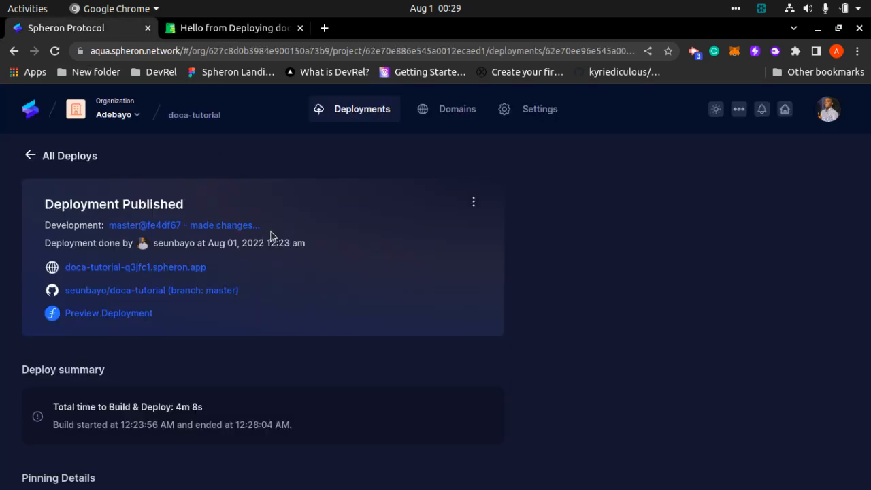
{"action": "scroll", "scroll_direction": "down", "scroll_amount": 3}
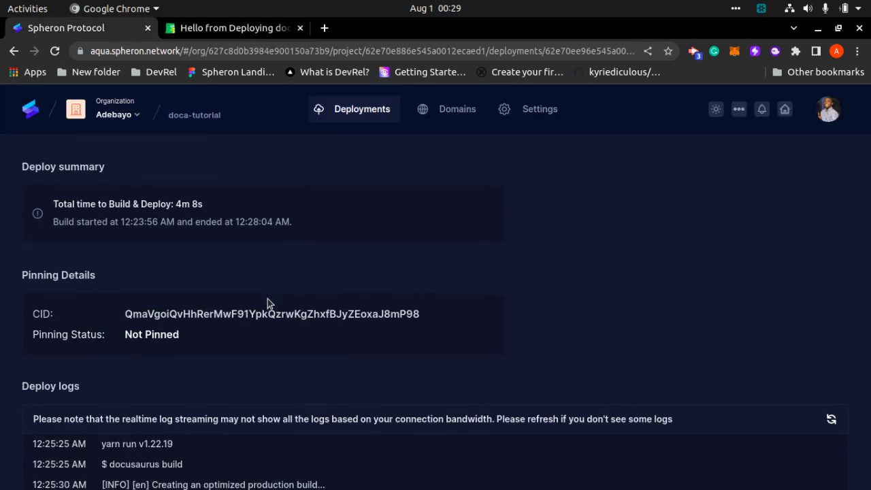
{"action": "mouse_move", "coordinate": [133, 209]}
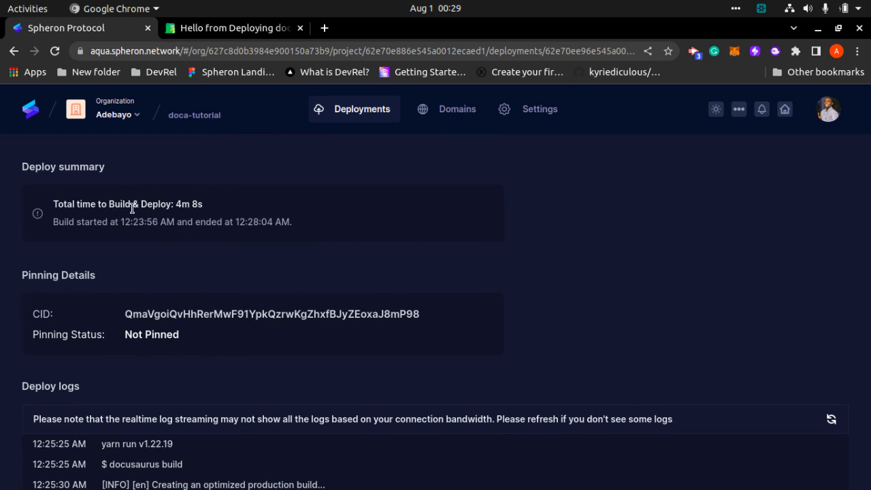
{"action": "mouse_move", "coordinate": [126, 273]}
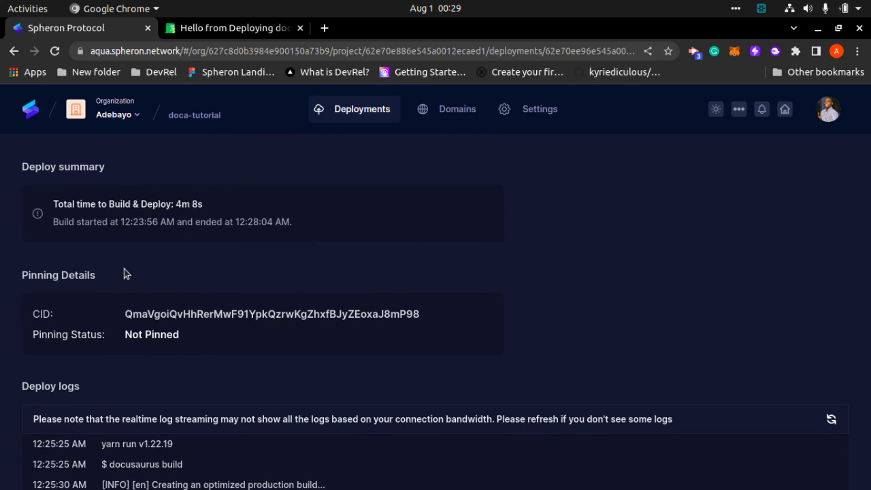
{"action": "scroll", "scroll_direction": "down", "scroll_amount": 3}
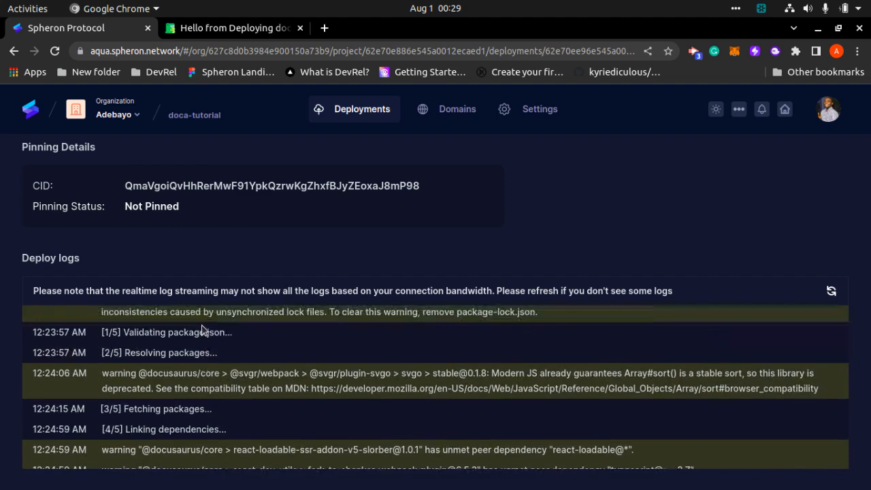
{"action": "scroll", "scroll_direction": "up", "scroll_amount": 3}
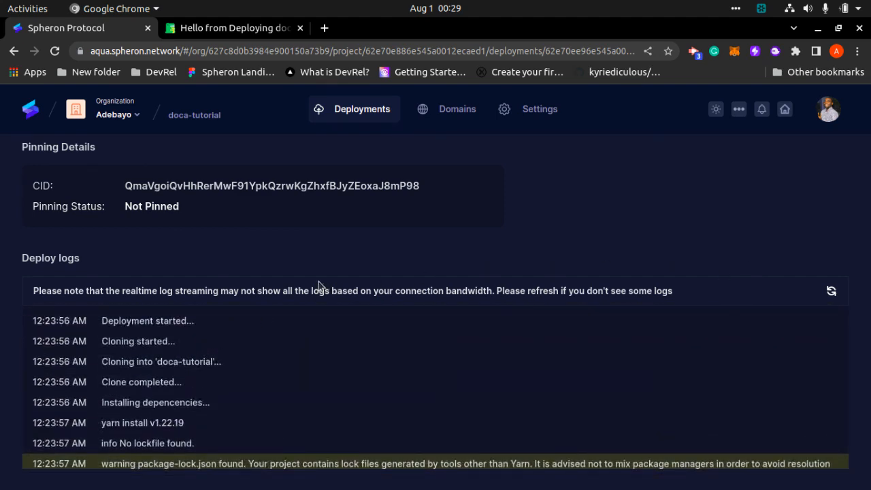
{"action": "scroll", "scroll_direction": "up", "scroll_amount": 3}
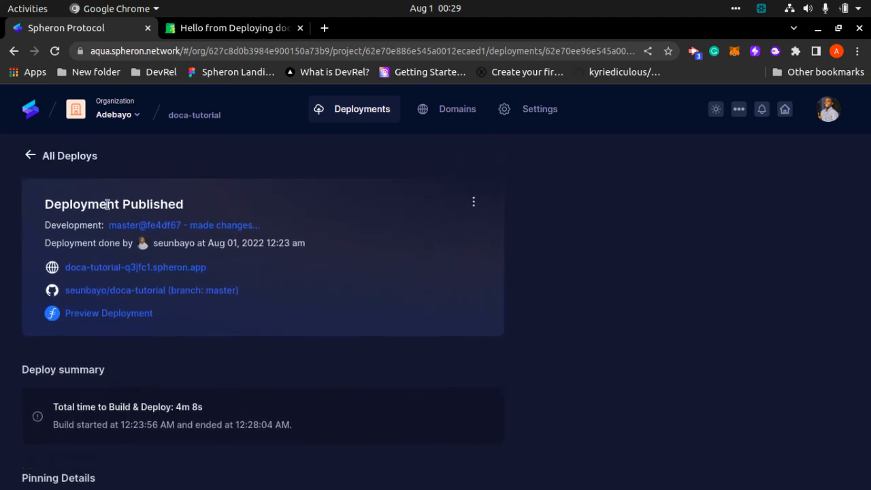
- Return to All Deploys, showing 2 deployments: 1 successful, 1 failed
{"action": "left_click", "coordinate": [30, 155]}
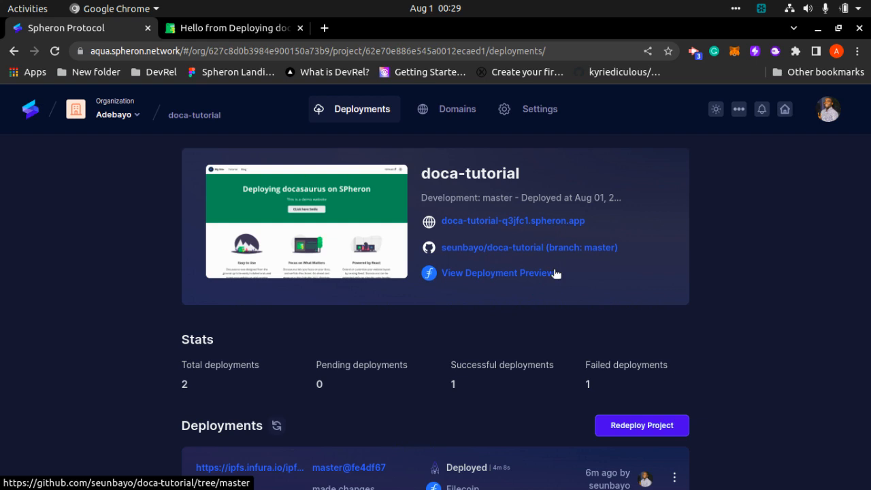
{"action": "left_click", "coordinate": [235, 28]}
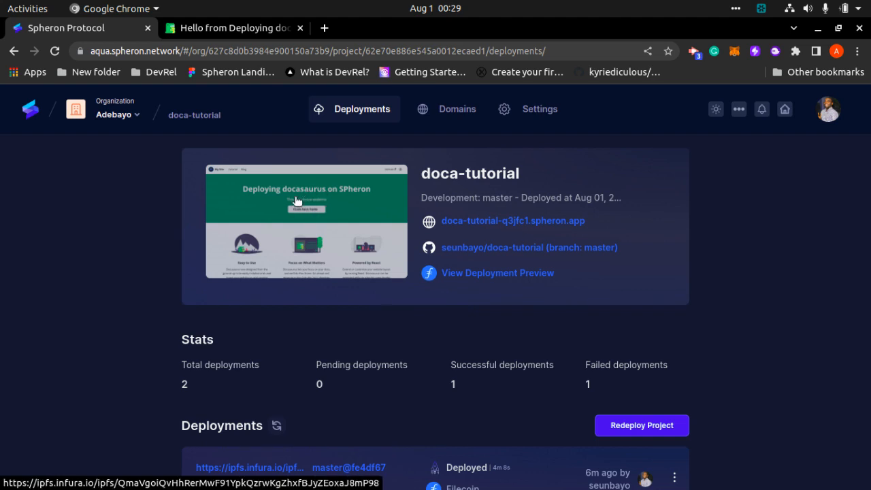
{"action": "mouse_move", "coordinate": [292, 181]}
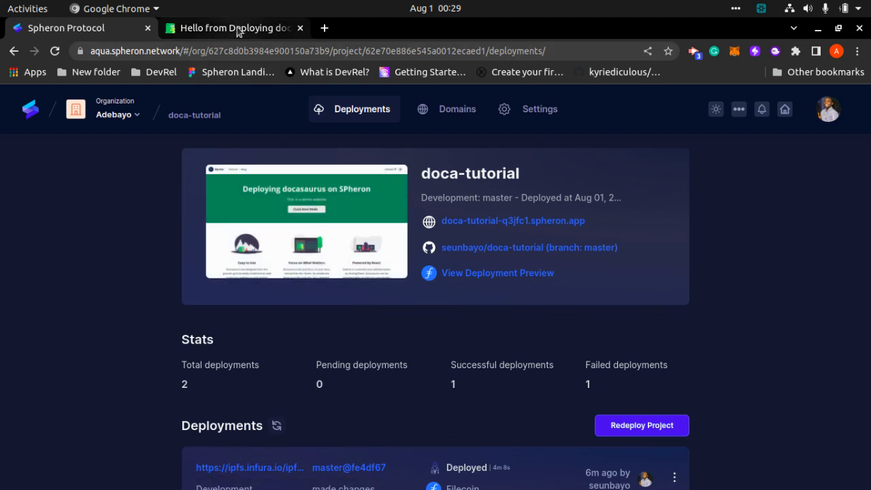
{"action": "mouse_move", "coordinate": [235, 28]}
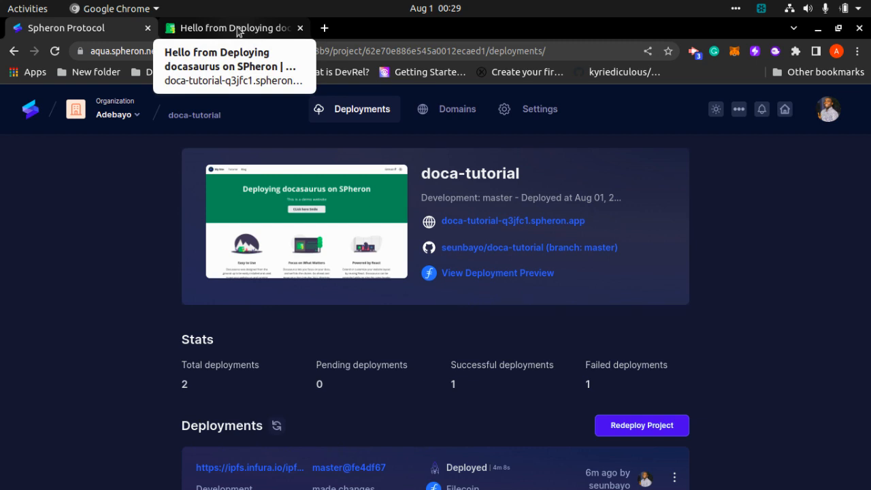